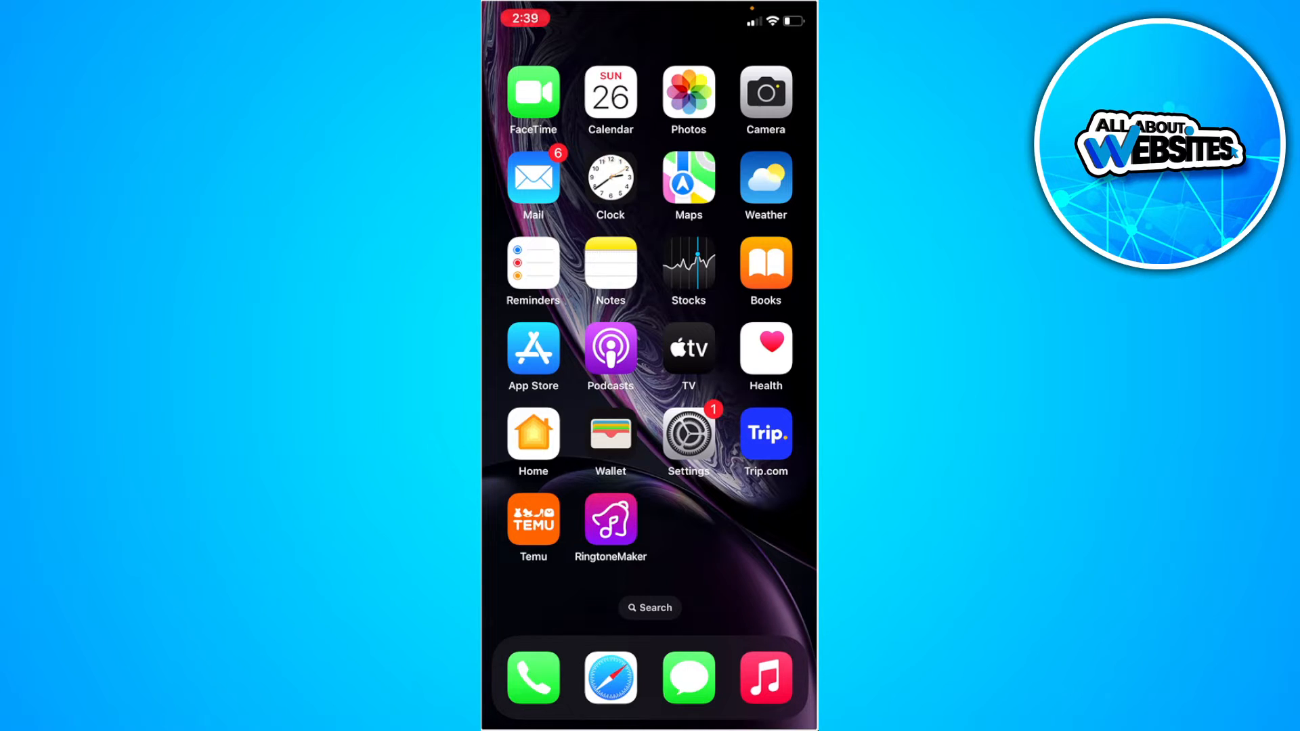
- Launch Settings from its Home Screen icon
click(687, 432)
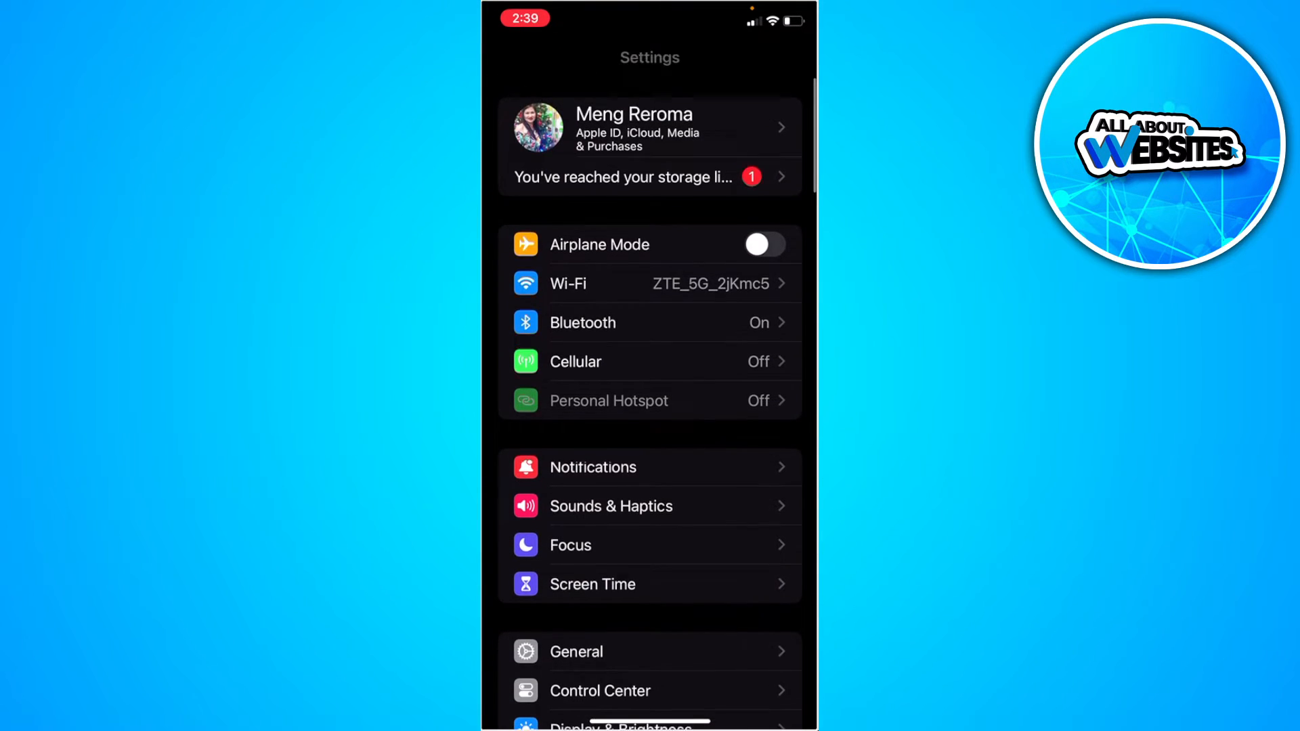
- View the Apple ID Personal Information screen, then return to the Apple ID page
click(649, 126)
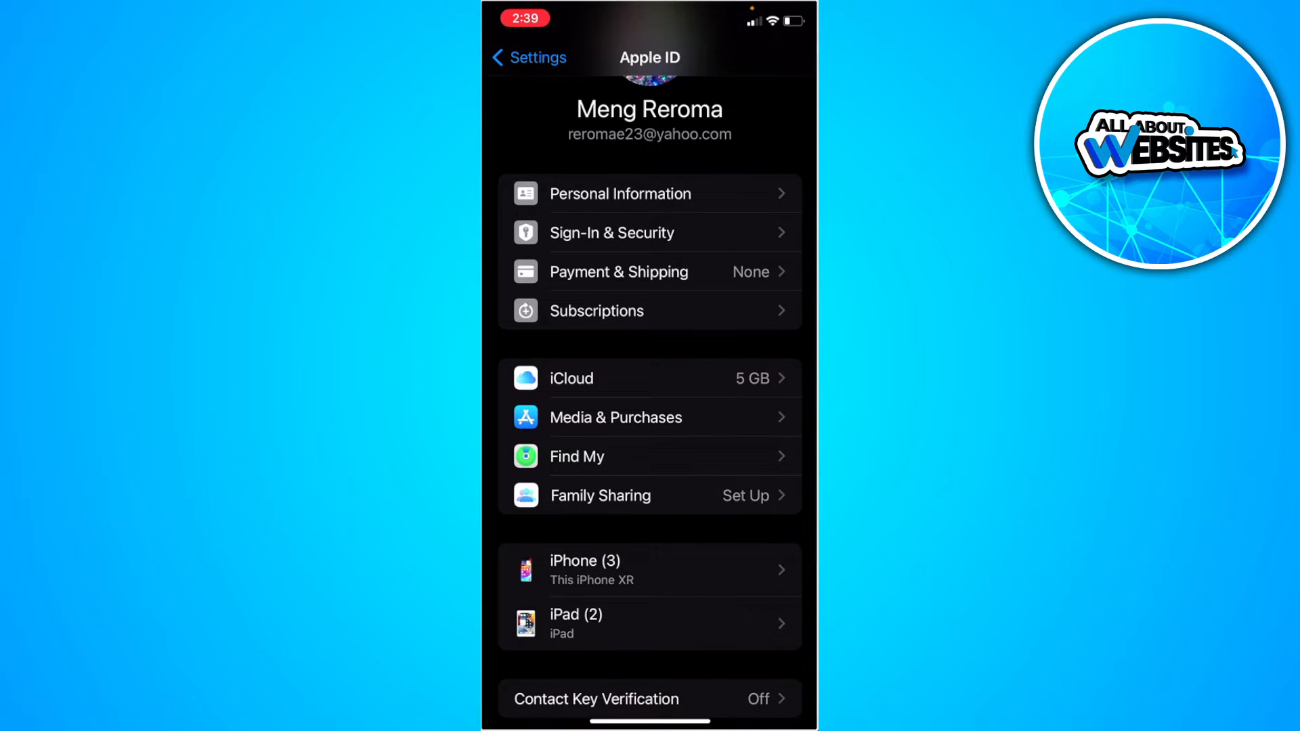
click(620, 193)
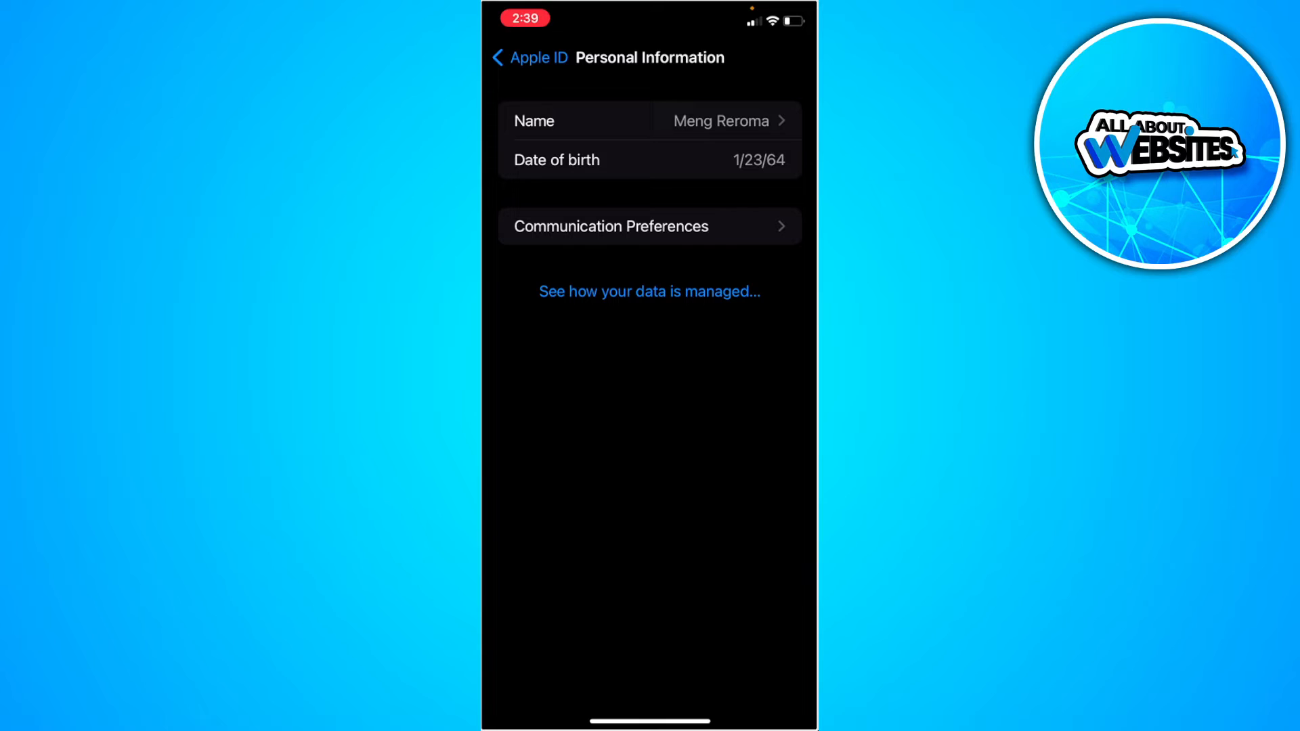
click(529, 57)
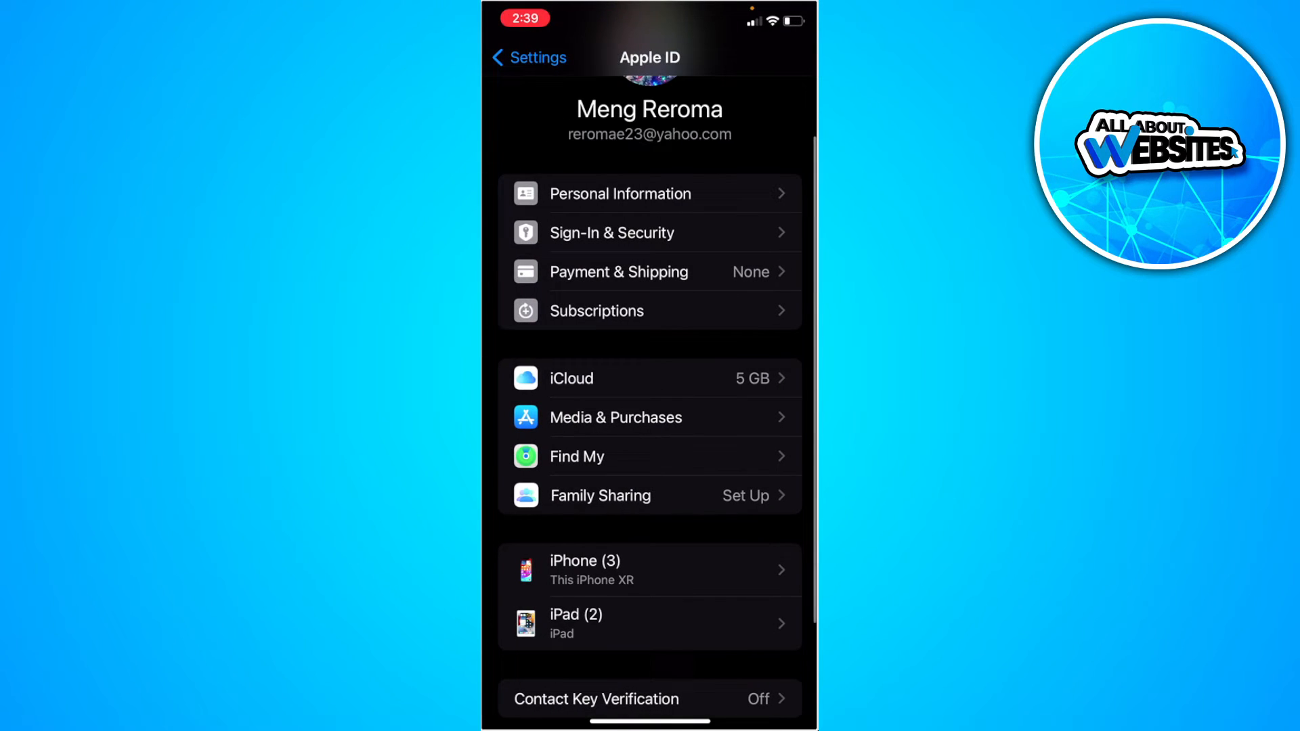
- Review the Sign-In & Security page, then go back to the main Settings list
click(649, 232)
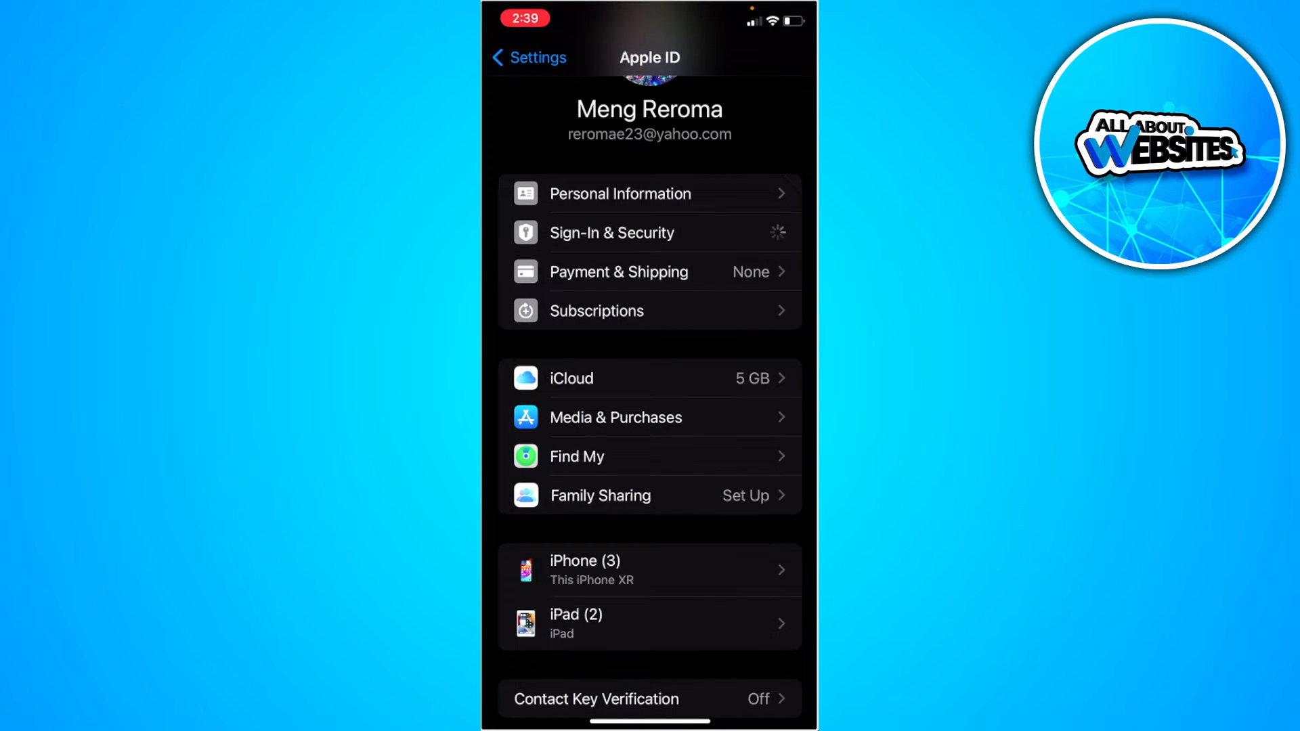
click(612, 233)
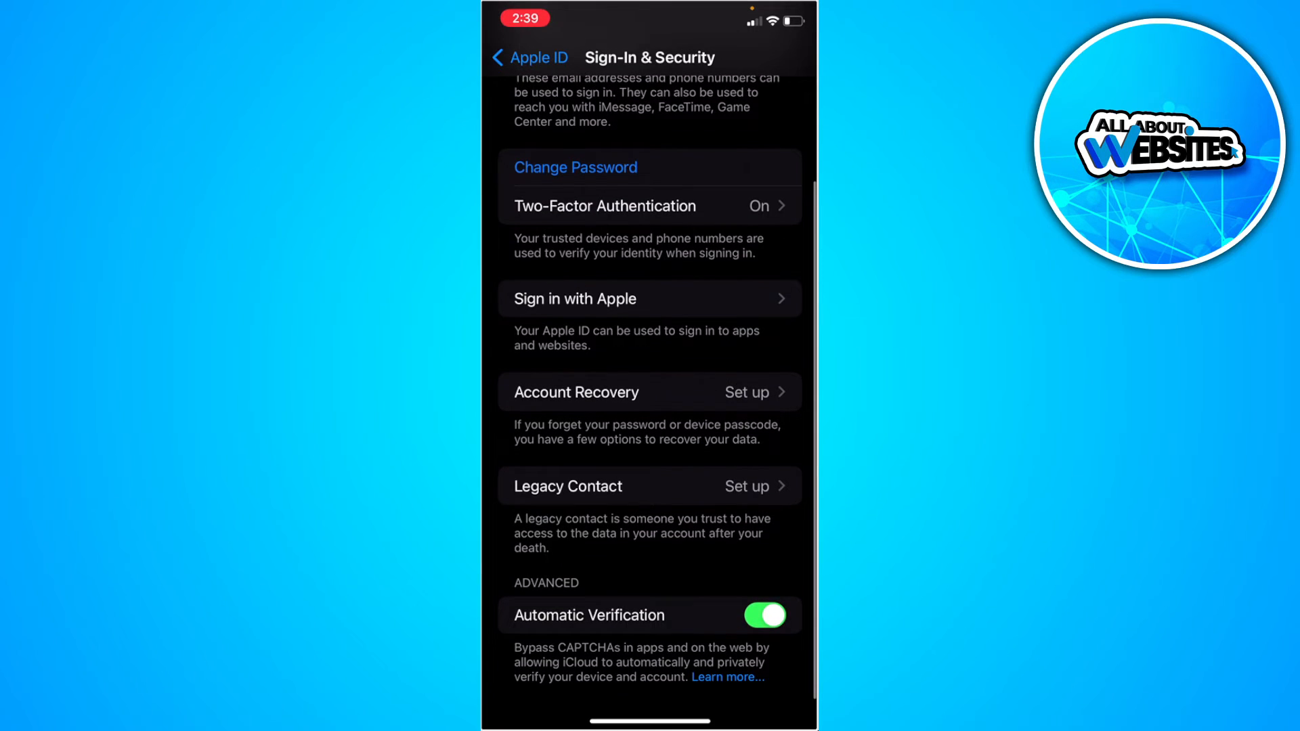
click(529, 57)
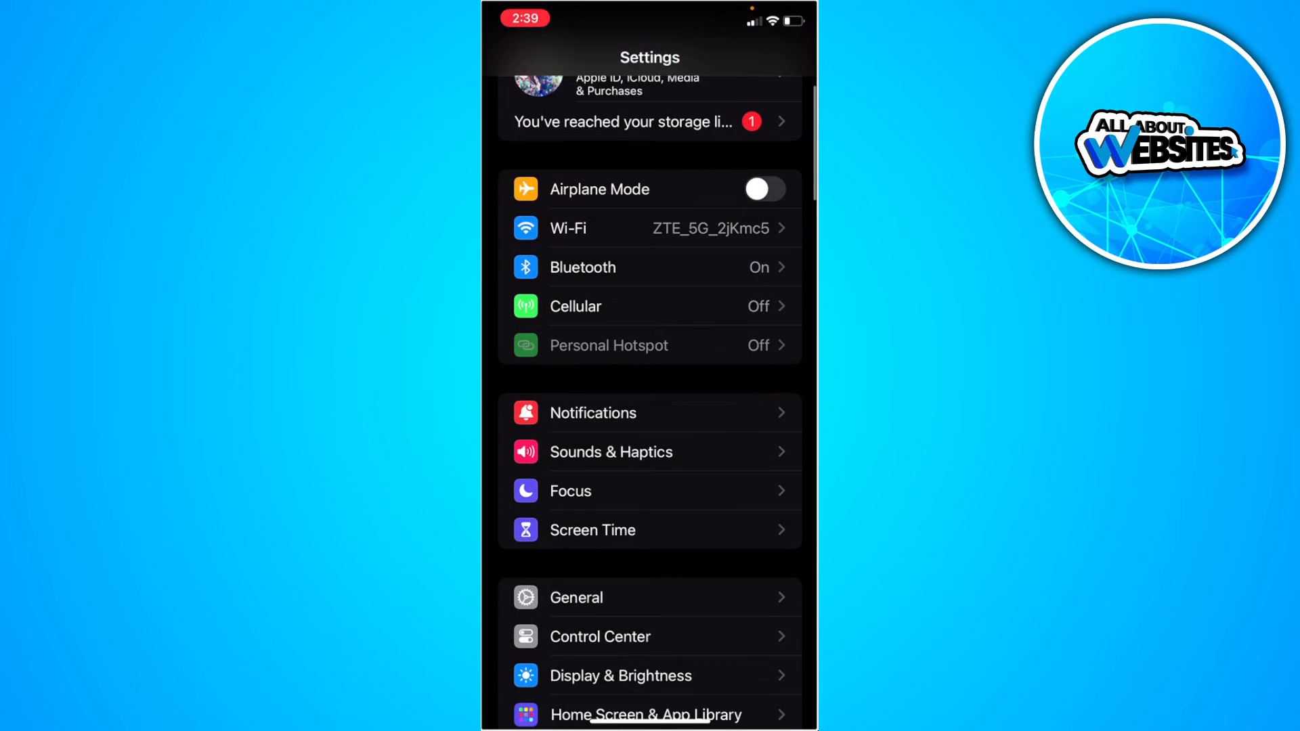
- Scroll down the Settings list to Passwords and open the saved passwords list
scroll(down, 3)
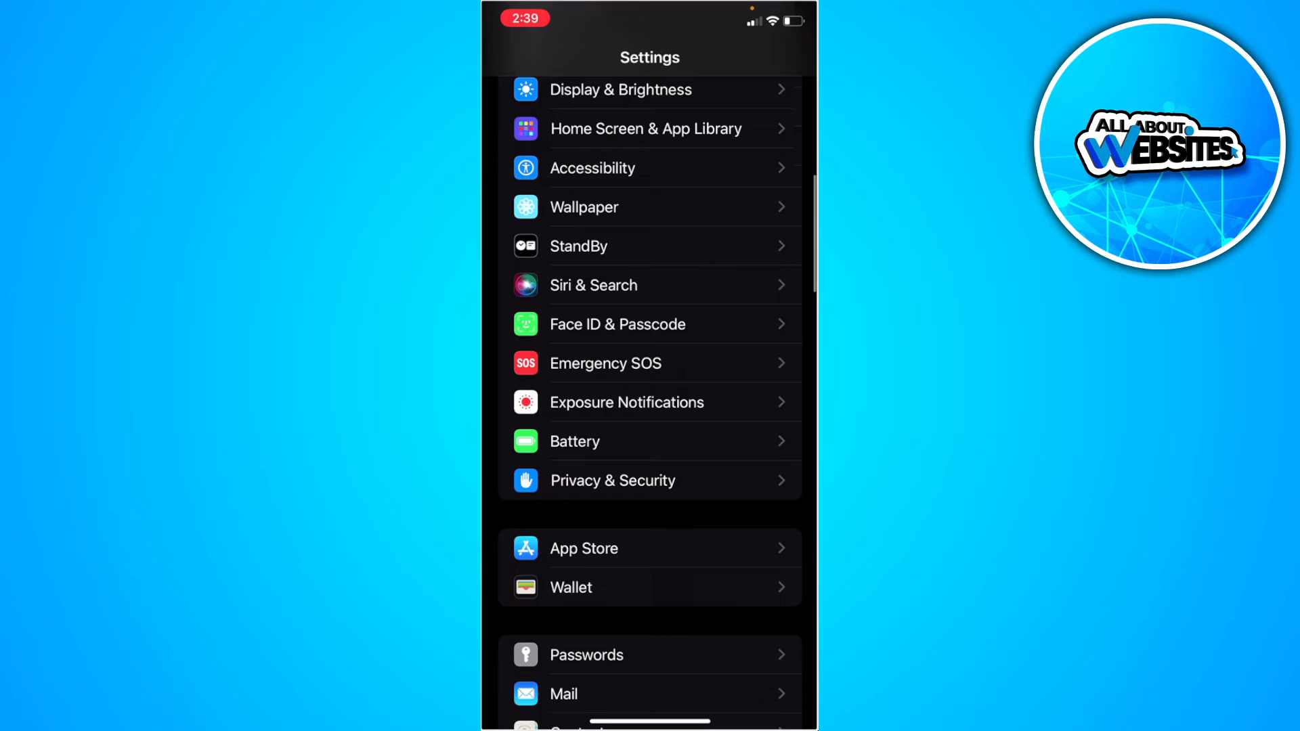
scroll(down, 3)
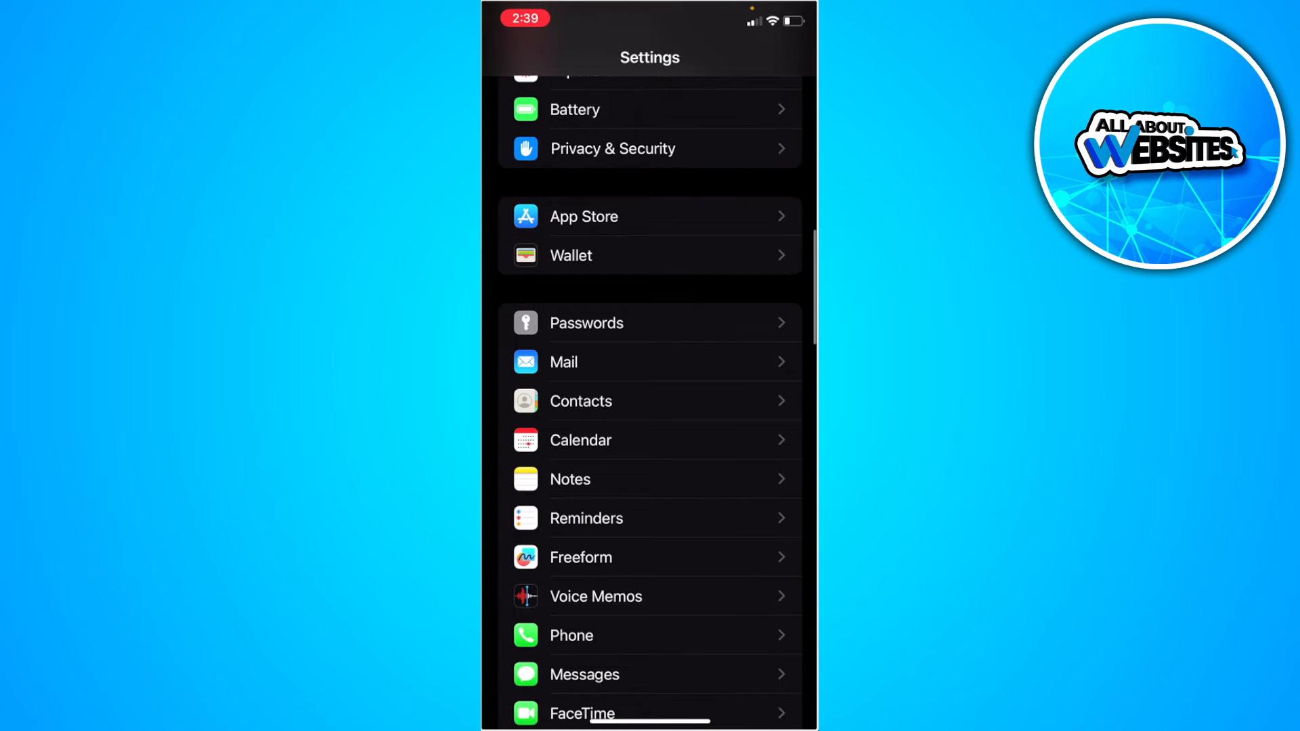
click(586, 322)
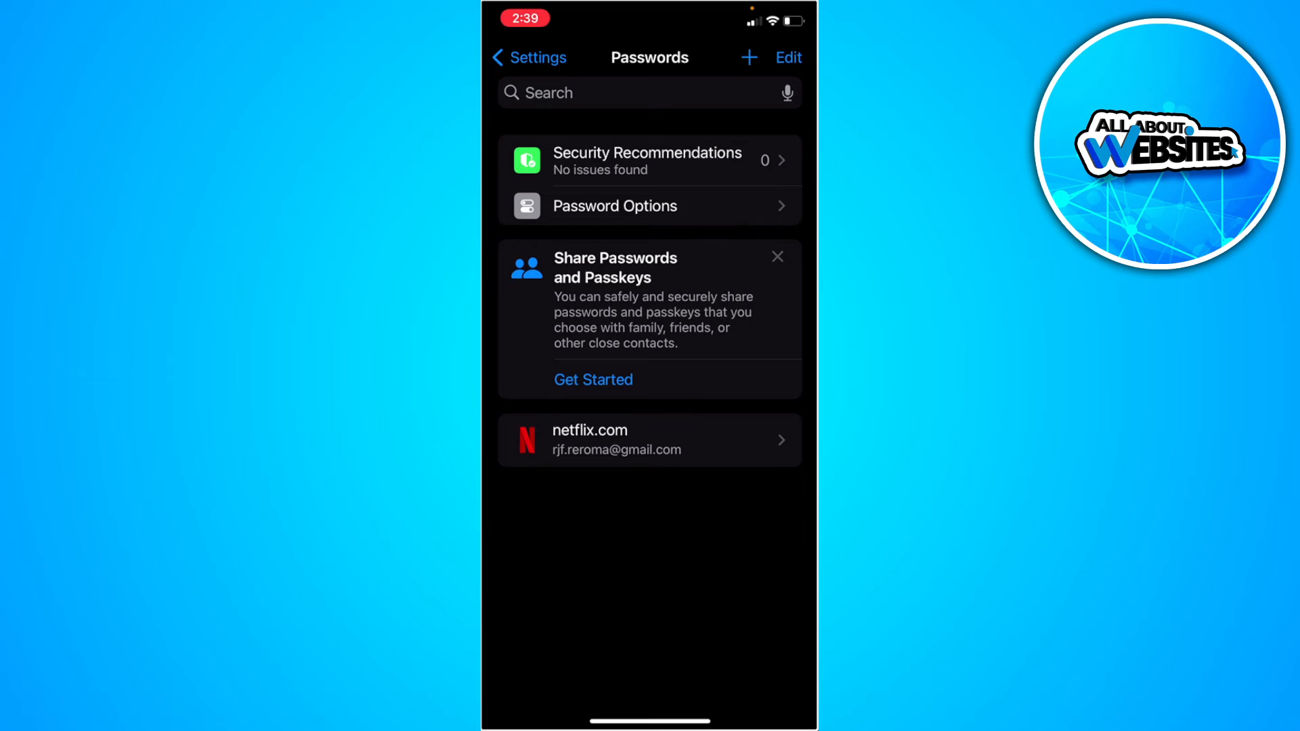
click(649, 440)
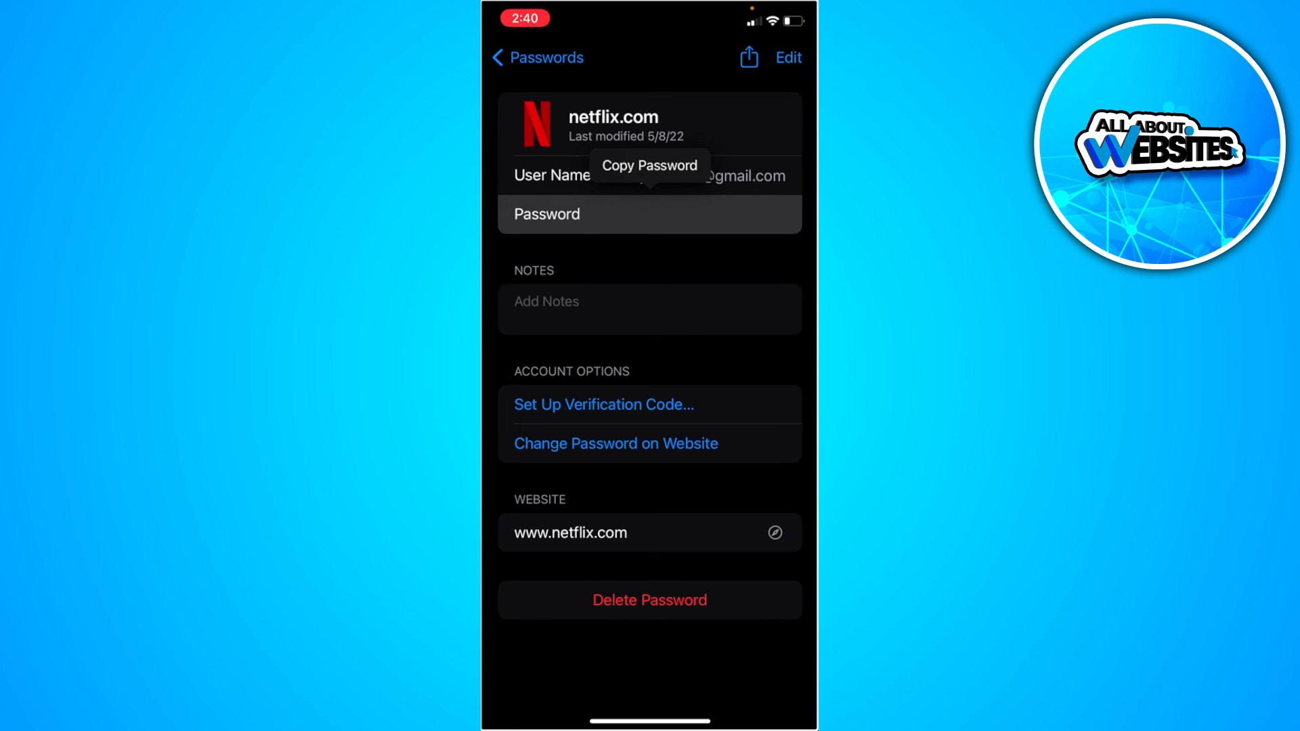
click(529, 57)
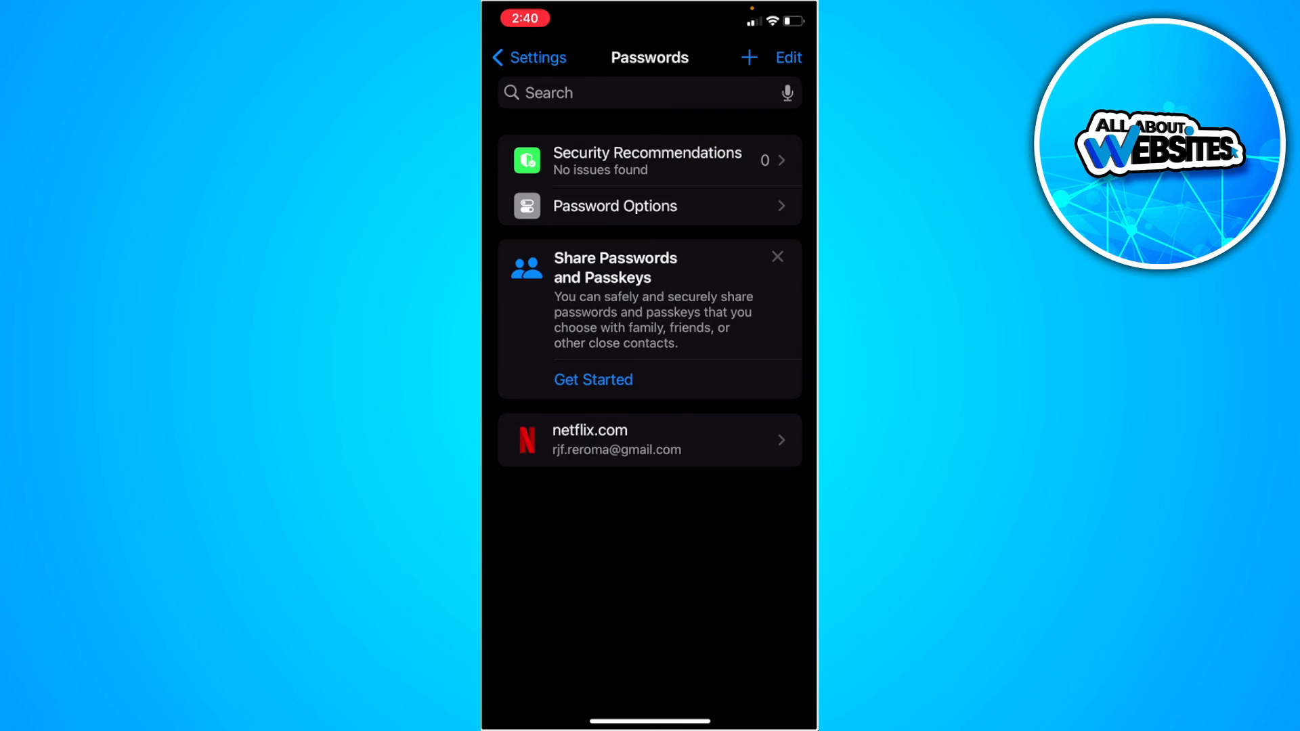
- Open the netflix.com entry and show the Copy Password bubble on its Password field
scroll(down, 3)
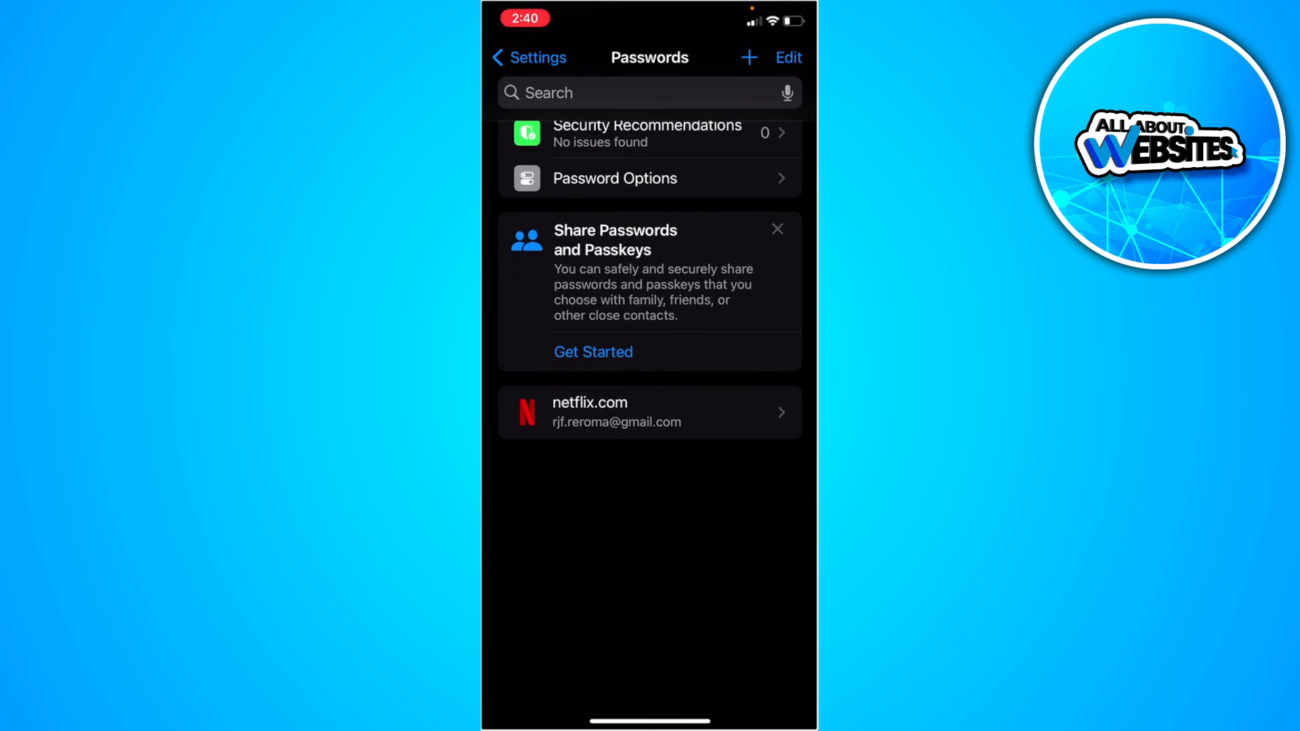
click(649, 413)
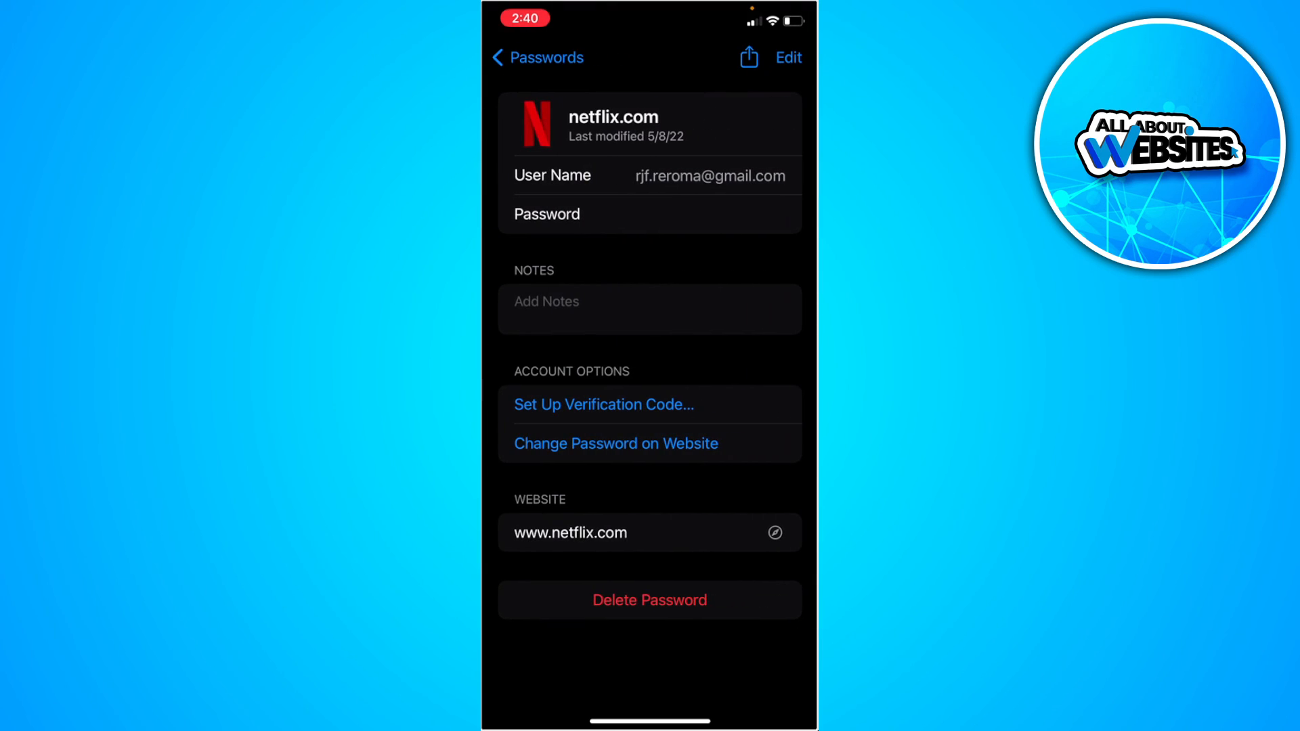
click(649, 214)
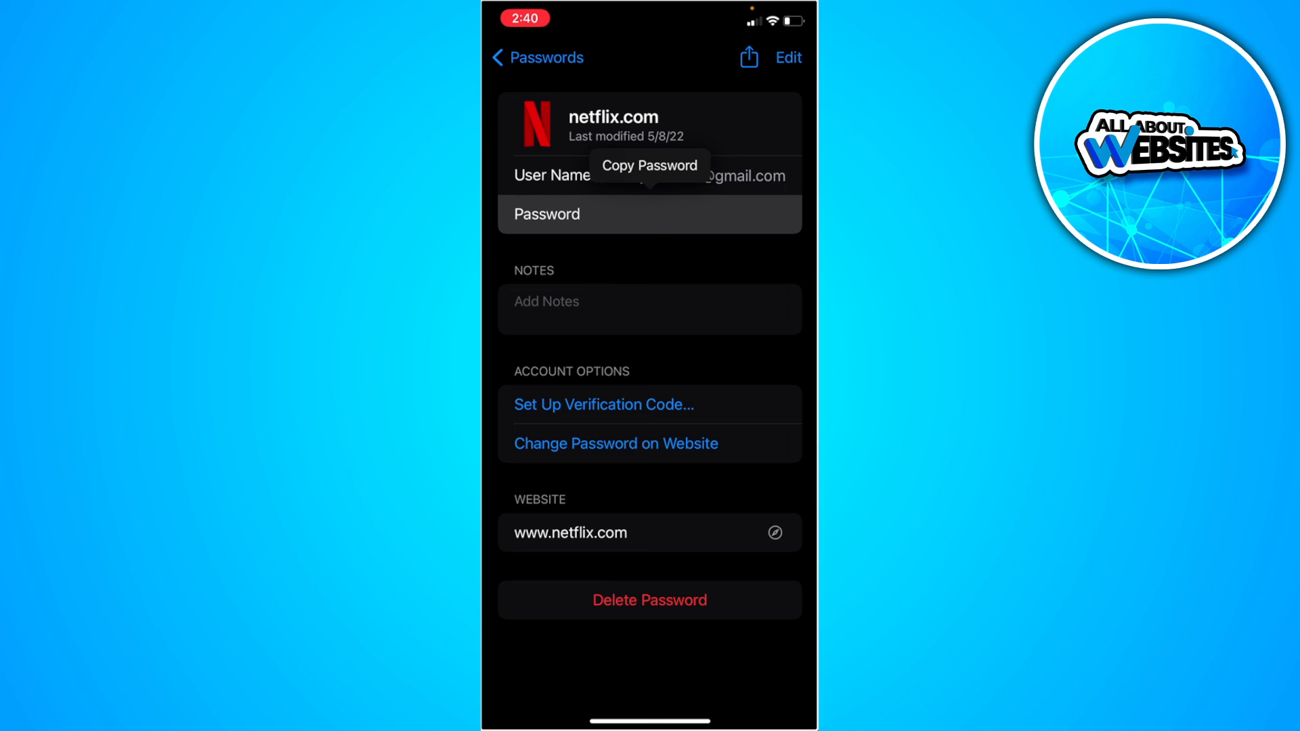